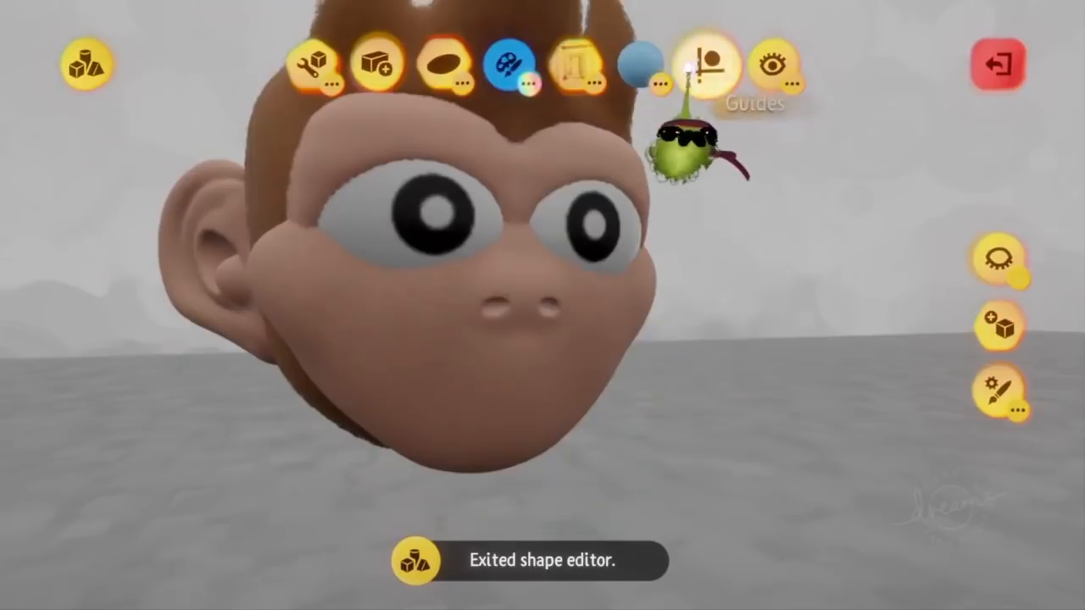
Sculpt into the monkey head and subtract-stamp a mouth shape into its face.
left_click(701, 64)
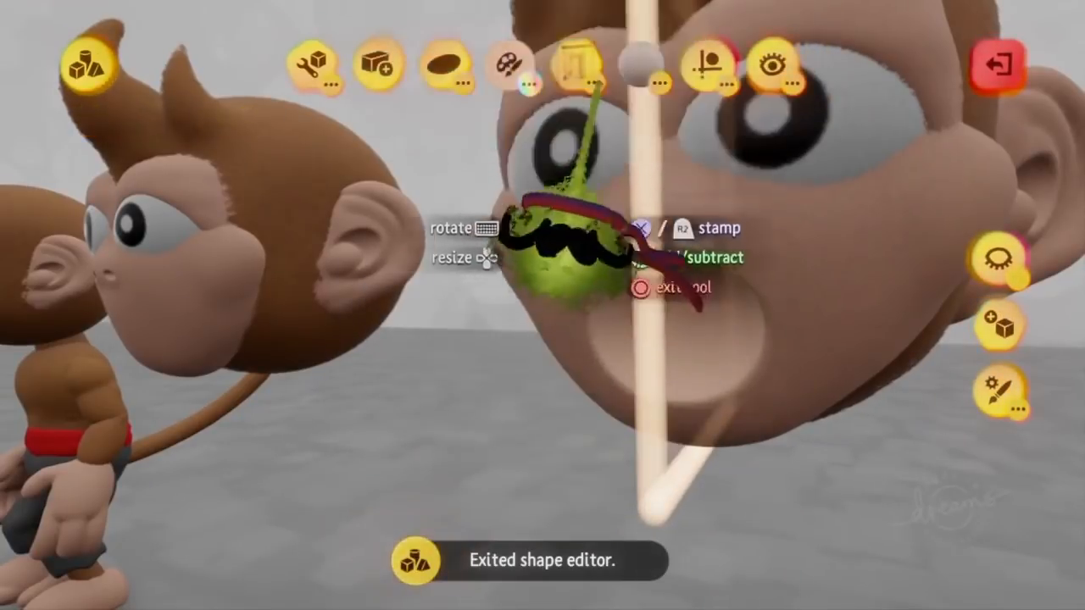
left_click(507, 66)
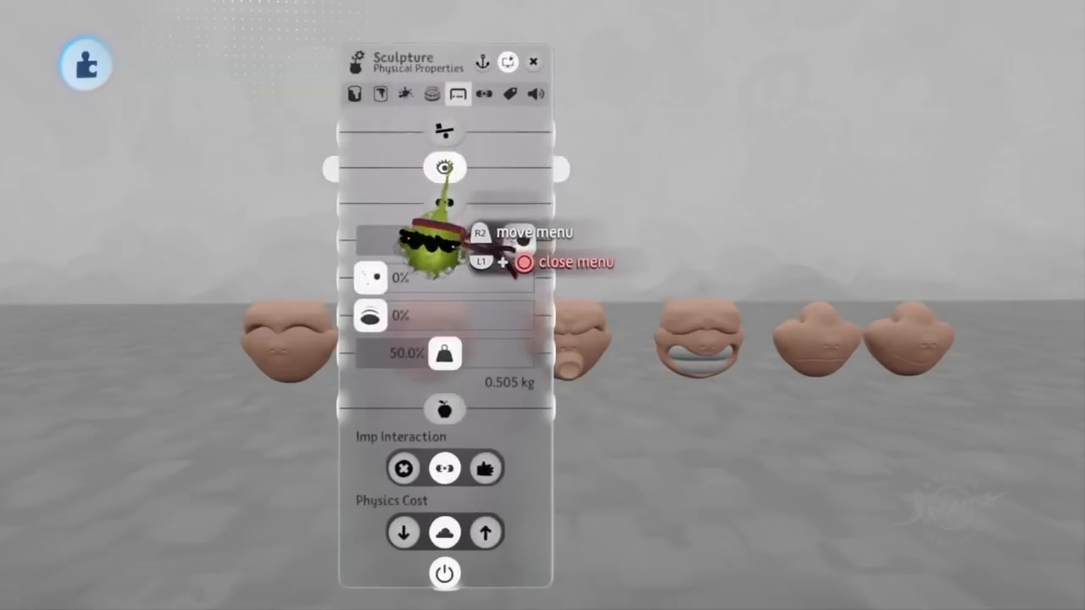
Adjust collision and physics settings in the mouth sculpts' Physical Properties.
left_click(362, 95)
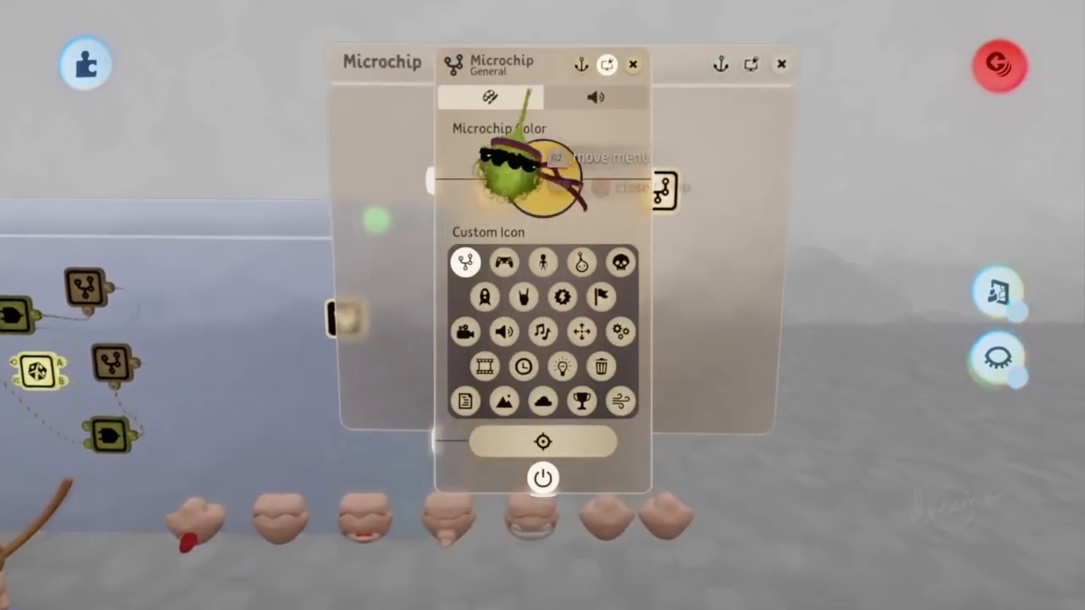
Enter 'Eyebrow' as the microchip's name.
type("Eyeb")
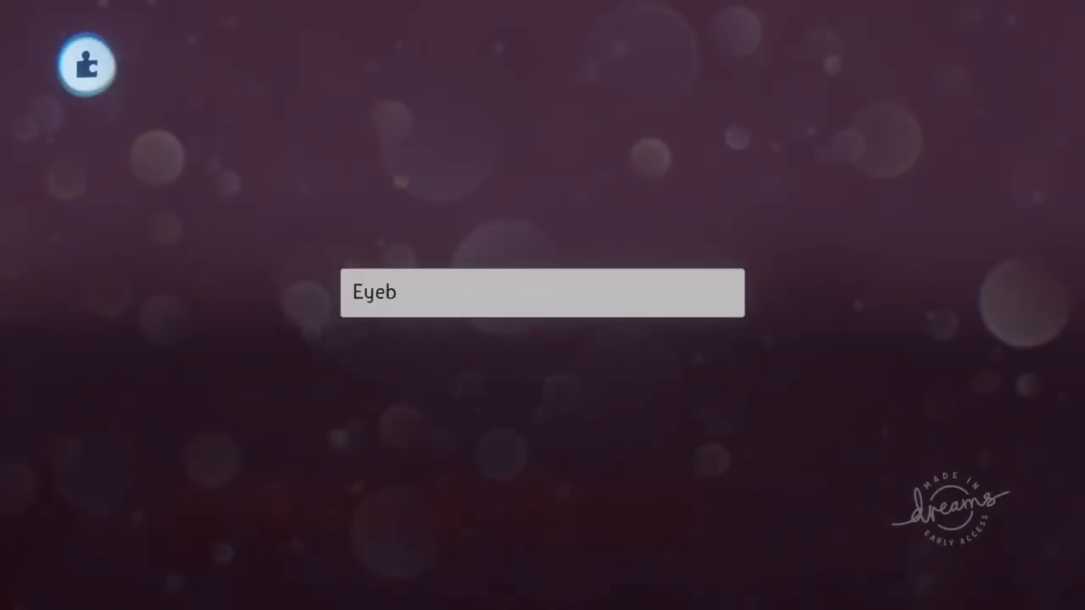
type("row")
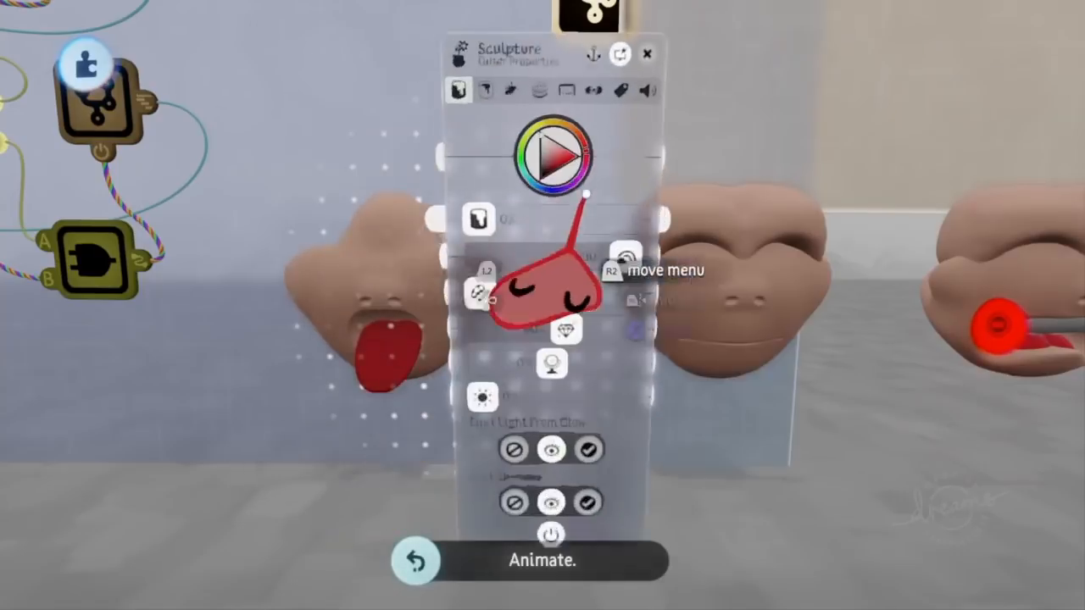
Set Look/Colour options on the red-tongued mouth sculpt while in Animate mode.
left_click(543, 94)
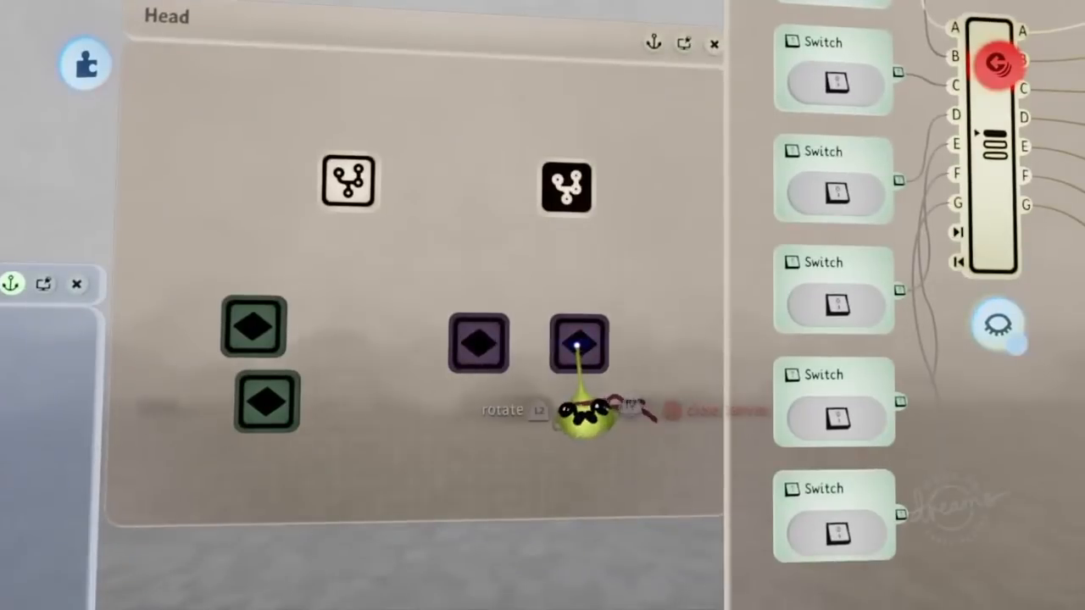
Rename the selected keyframe from Neutral to 'Open Downturned'.
left_click(580, 343)
type("Neutral")
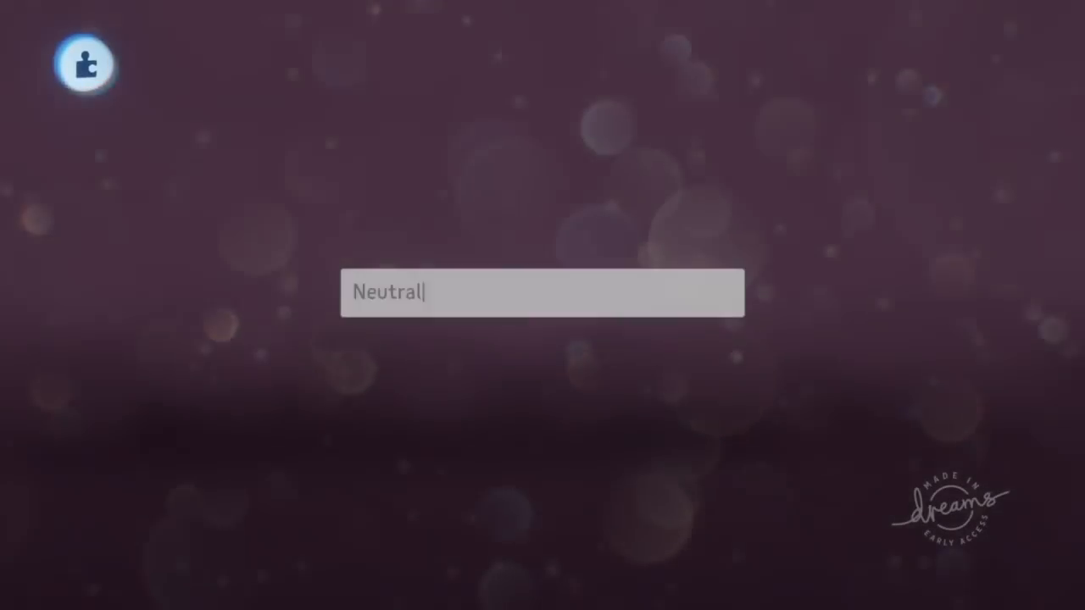
type("Open Downturned")
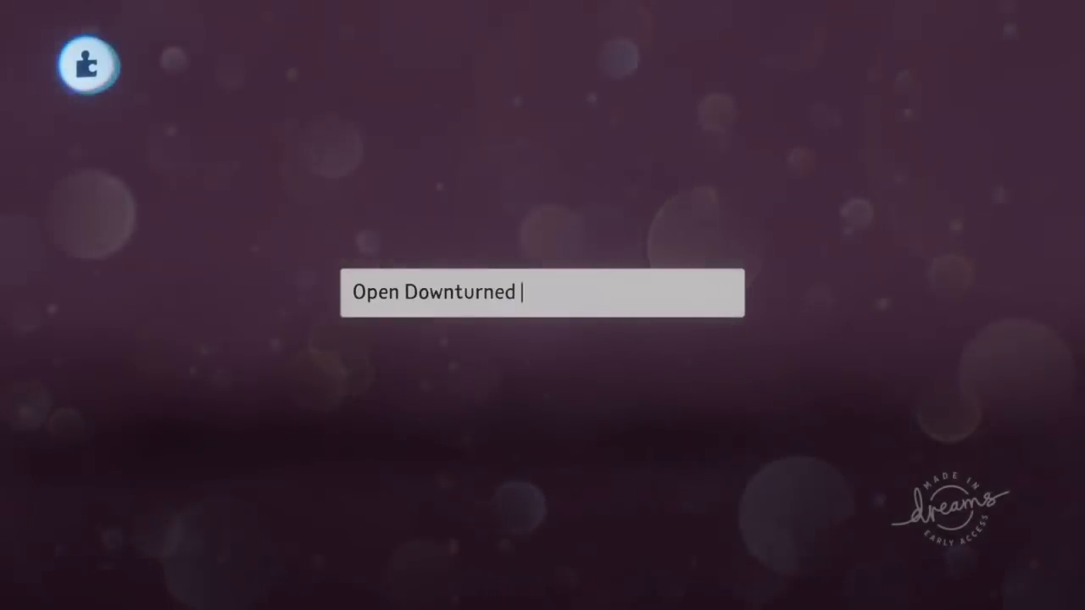